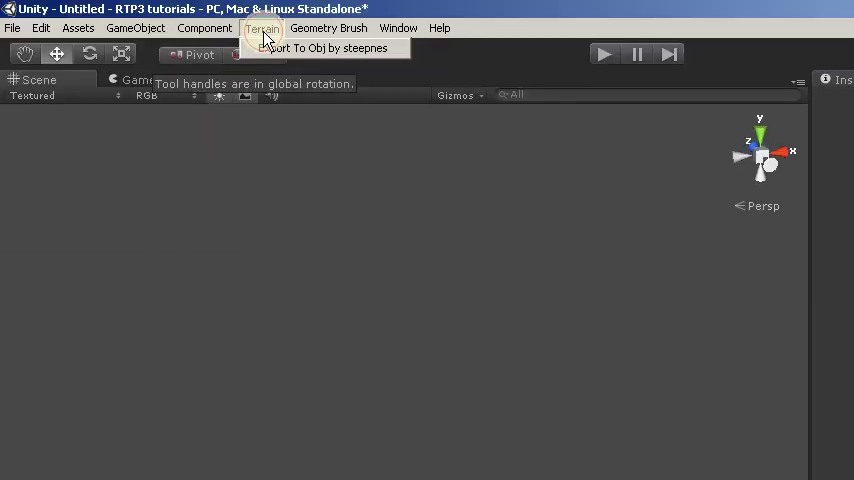
Create a new terrain in the scene via the Terrain menu
left_click(204, 28)
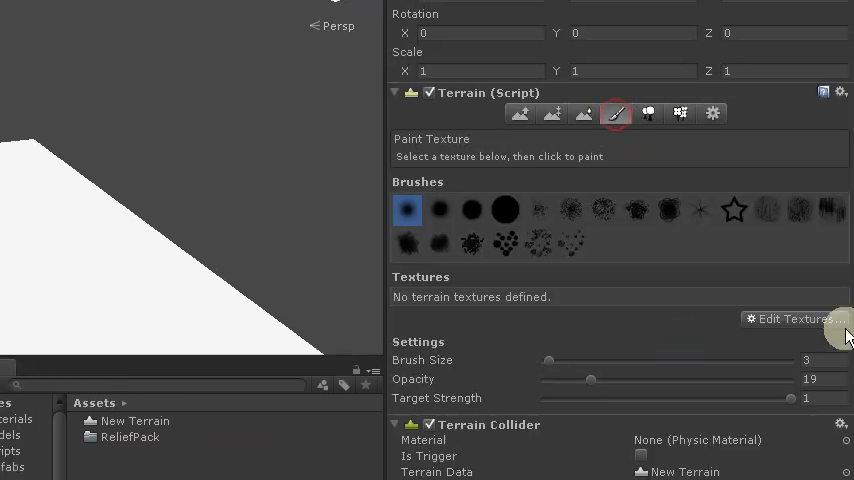
Add tiling terrain textures including a sand texture at tiling size 15
left_click(792, 318)
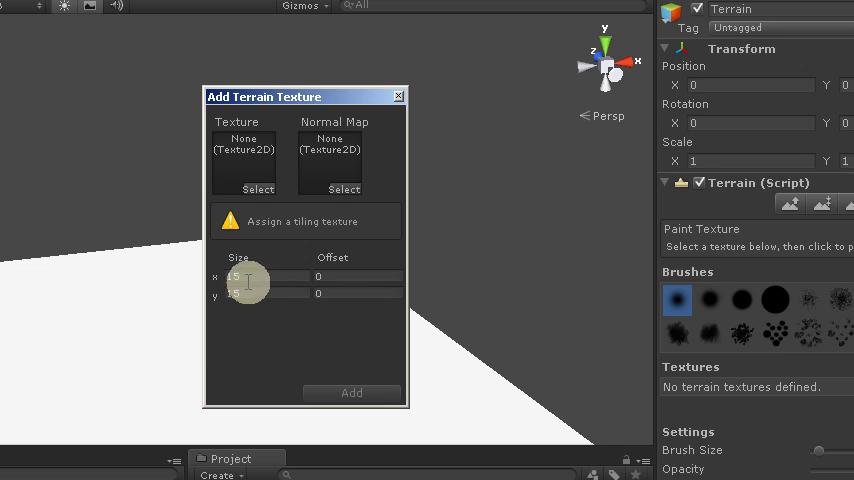
left_click(256, 188)
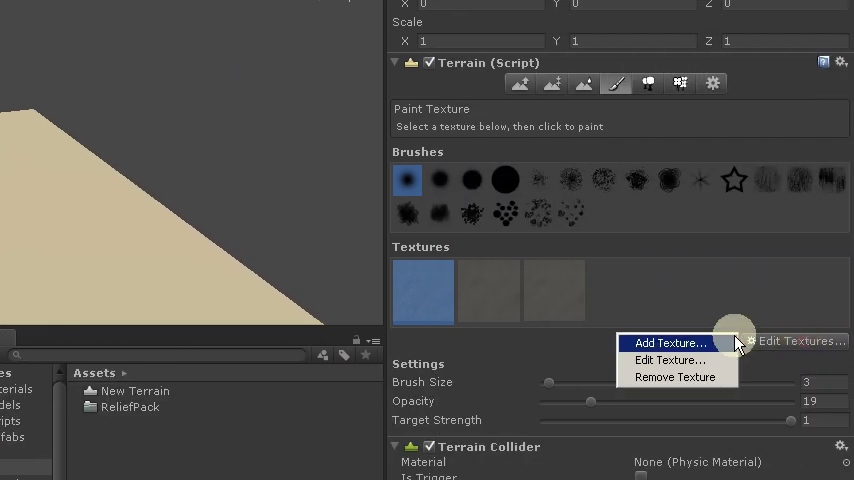
left_click(668, 342)
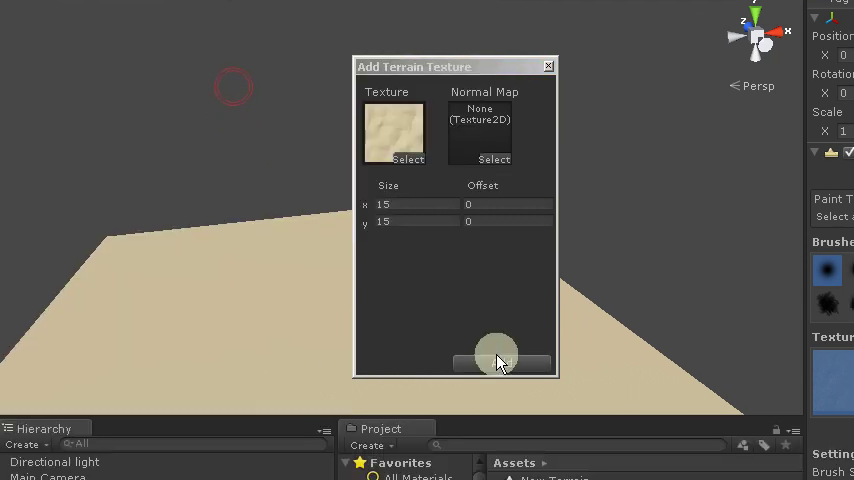
left_click(500, 360)
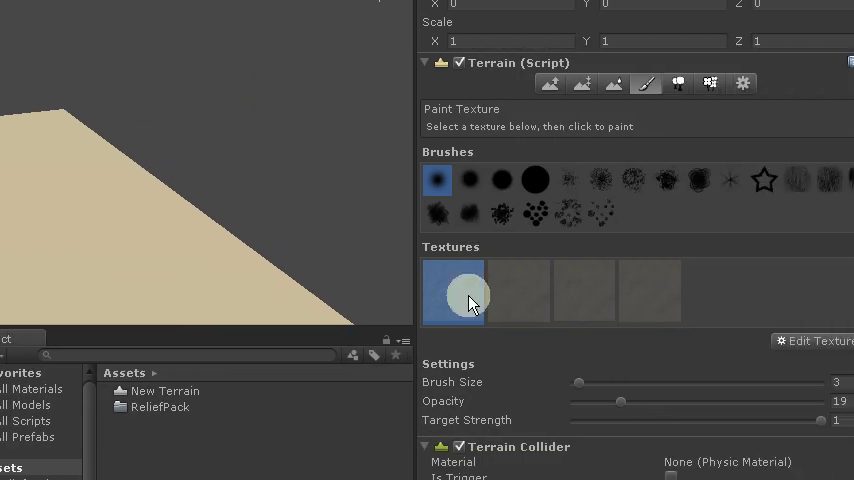
Set heightmap resolution to 1025 and import a raw heightmap at 1025x1025
left_click(710, 230)
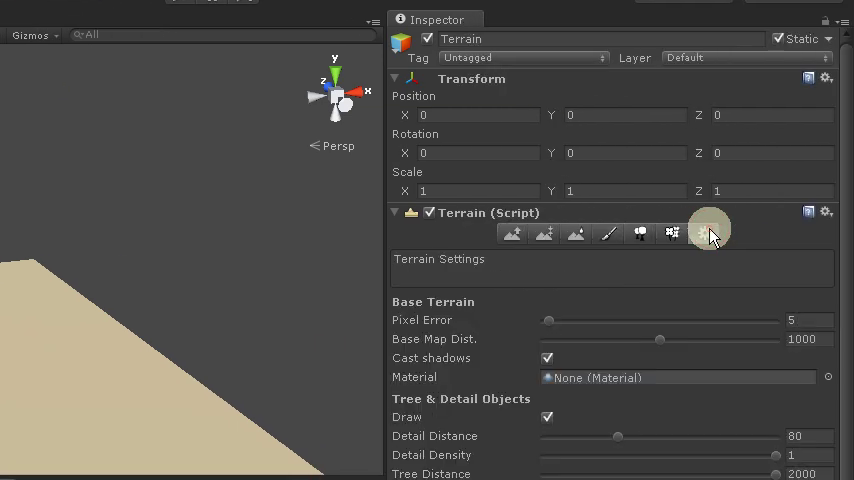
scroll("down", 3)
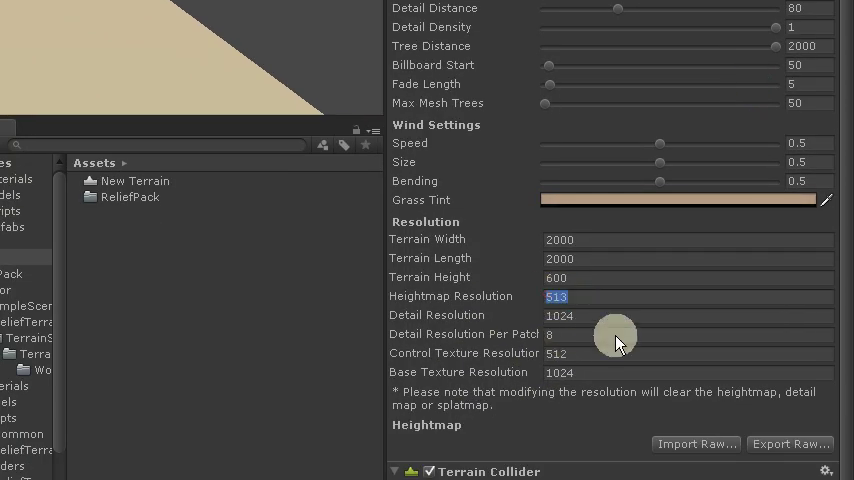
type("1025")
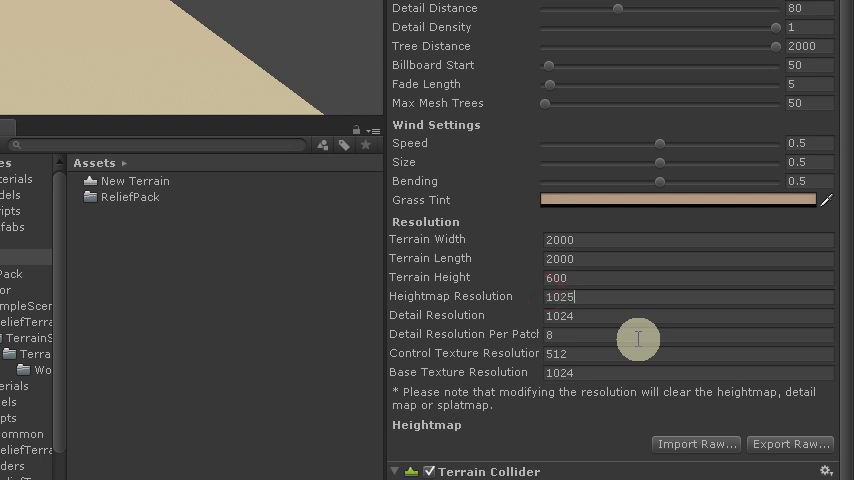
scroll("down", 3)
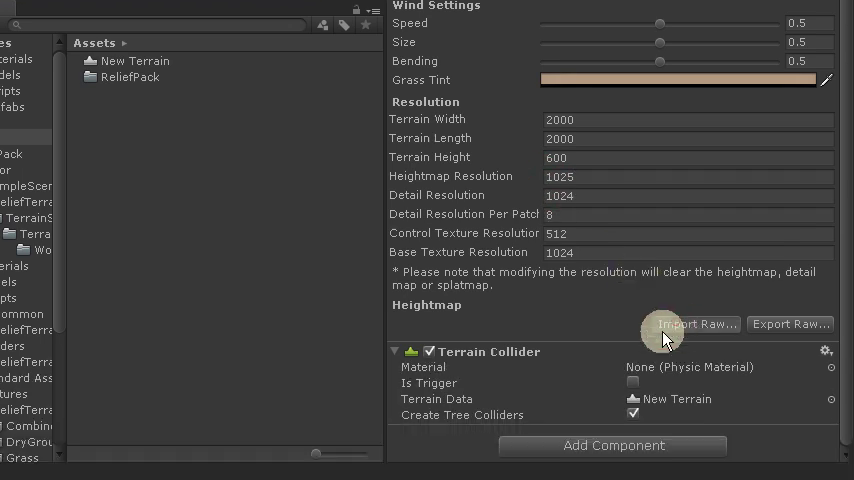
left_click(696, 324)
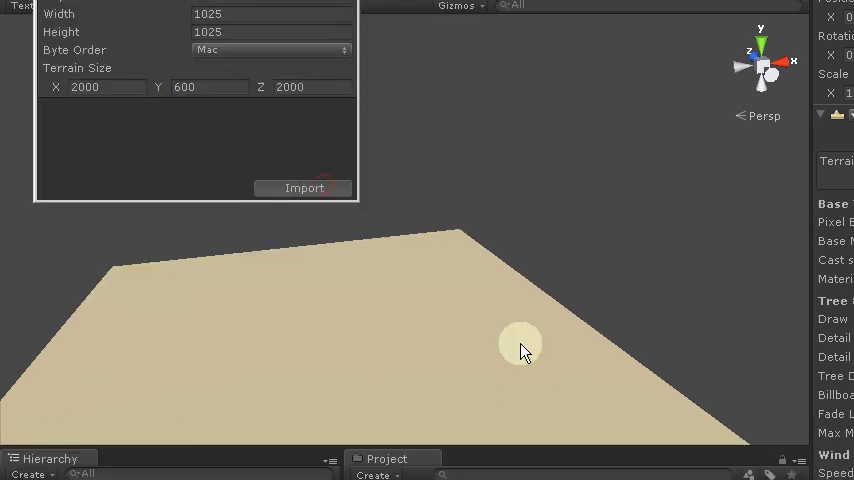
left_click(304, 188)
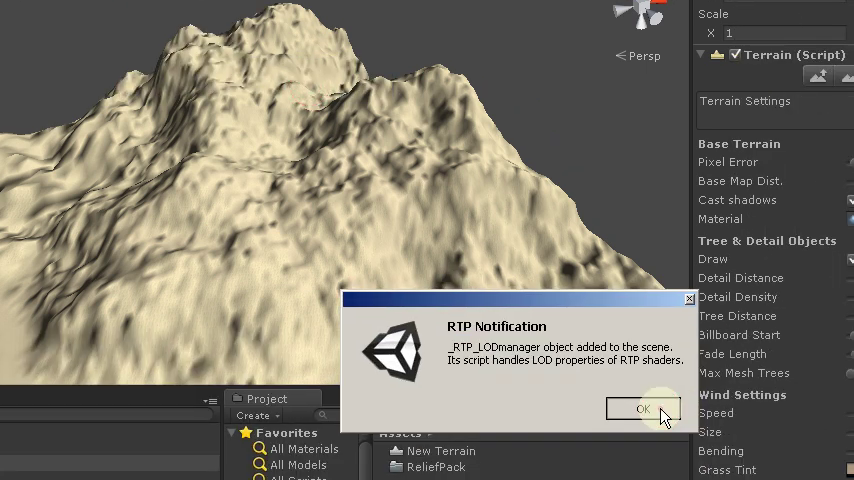
Dismiss the RTP LOD manager notice and review its shader settings below
left_click(644, 408)
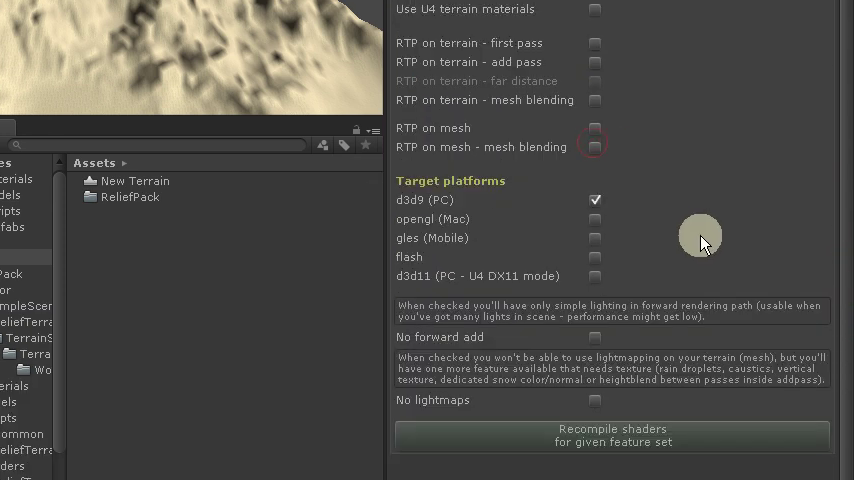
scroll("down", 3)
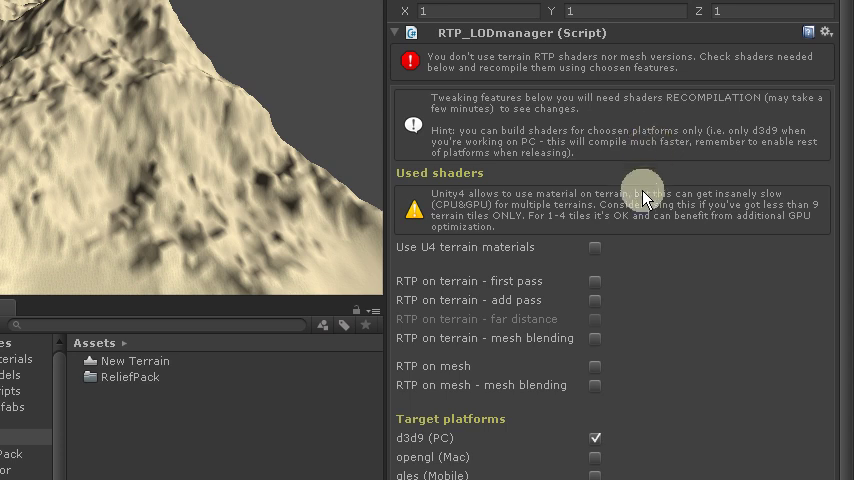
mouse_move(644, 196)
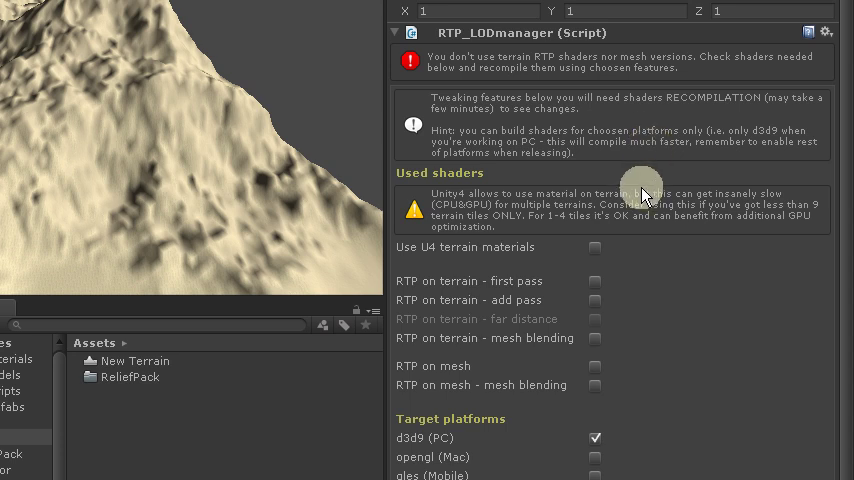
mouse_move(644, 184)
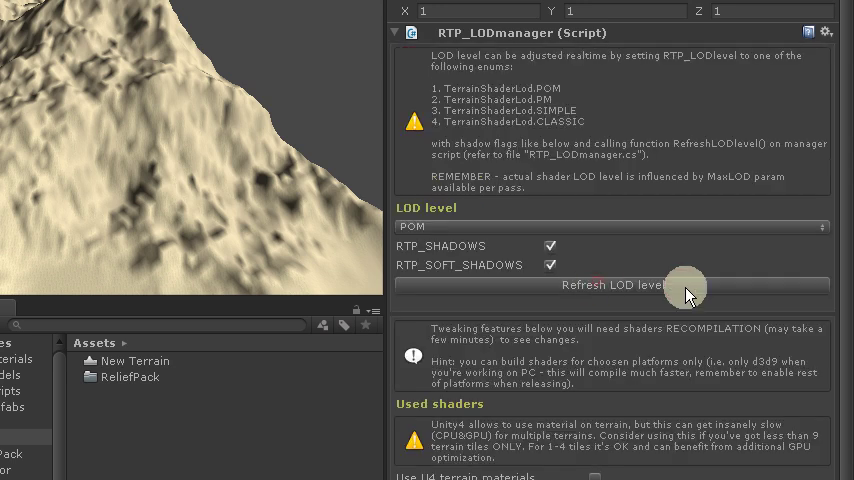
scroll("down", 3)
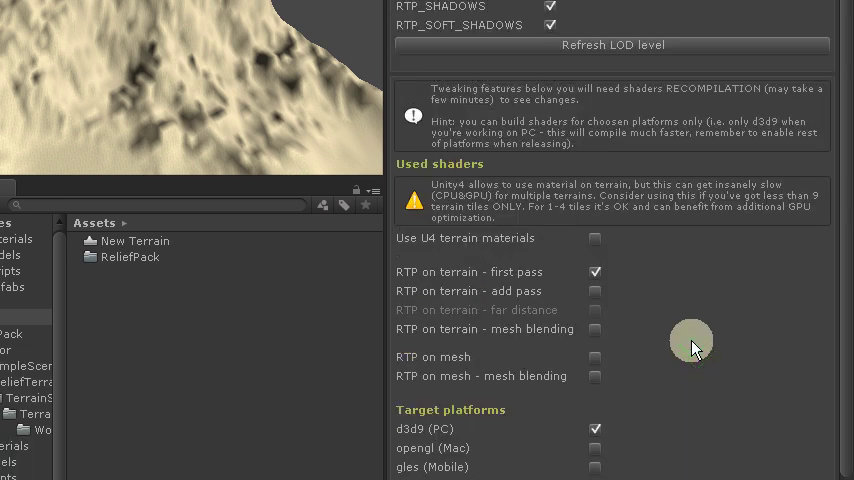
scroll("down", 3)
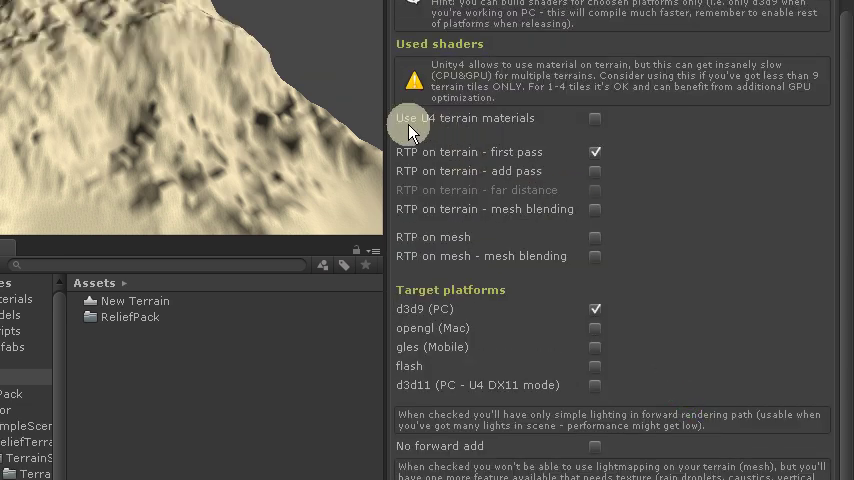
mouse_move(578, 128)
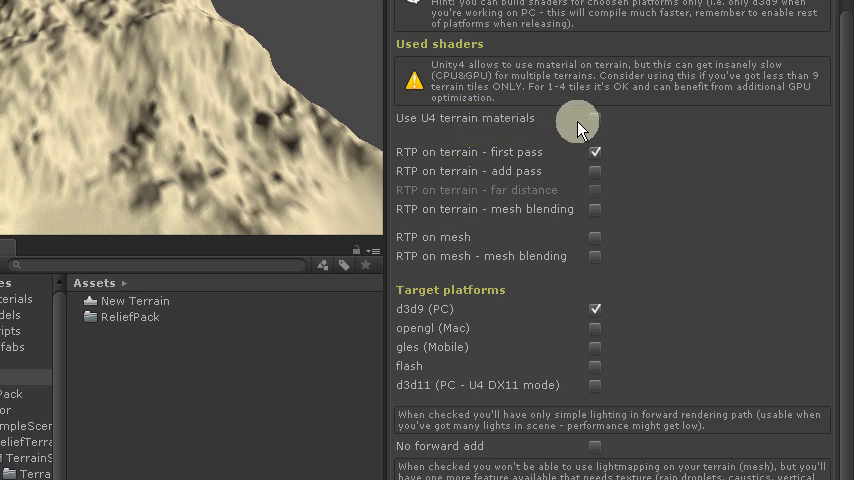
mouse_move(596, 122)
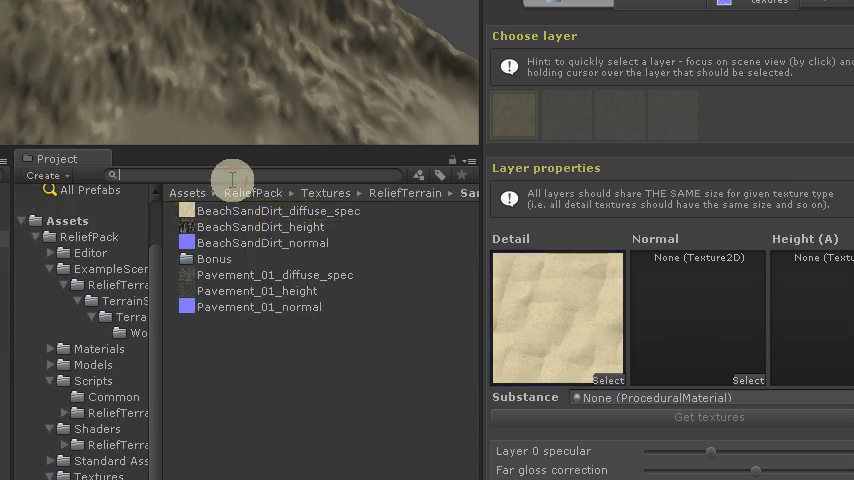
Assign the grass layer's height texture and BeachSandDirt_diffuse_spec to a layer
type("grass")
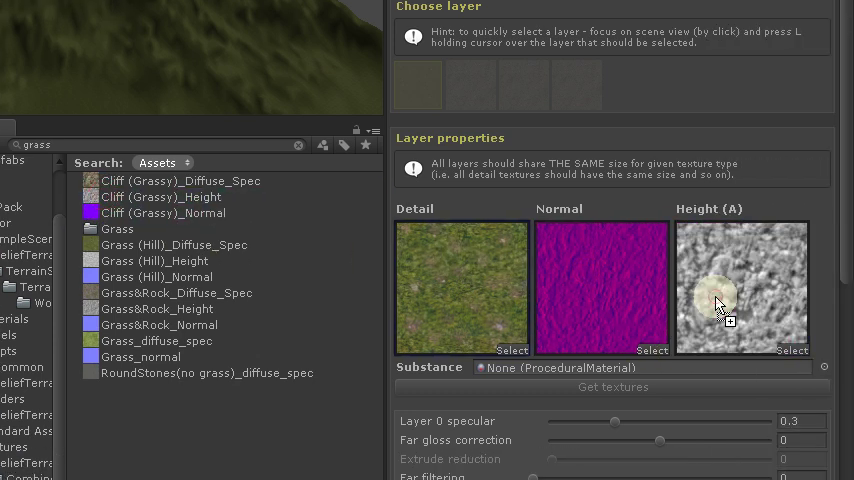
left_click(164, 362)
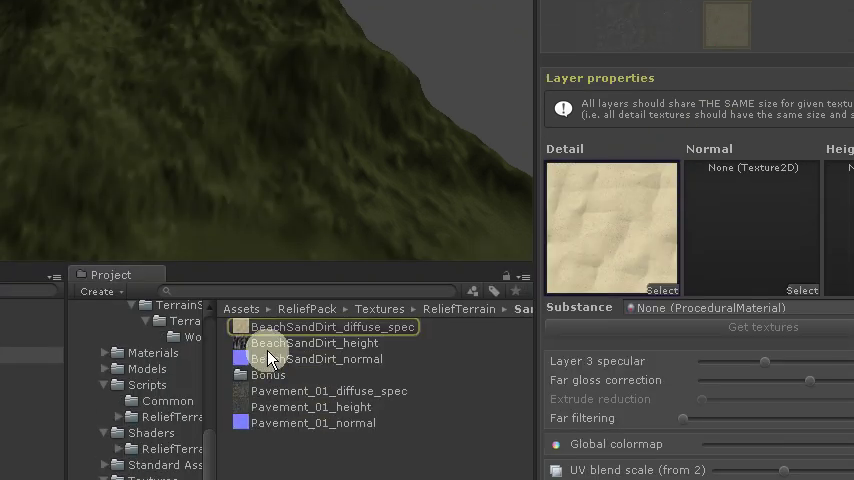
left_click(300, 344)
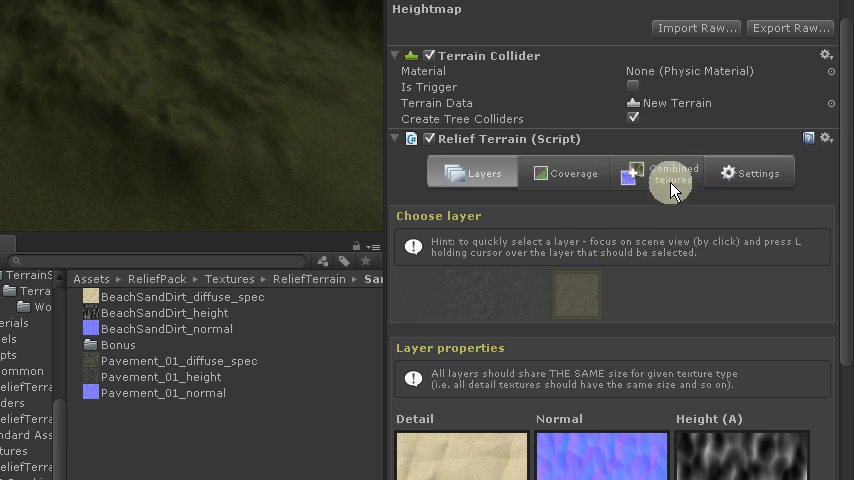
Show the Relief Terrain global colormap settings, then the Terrain component's base settings
left_click(748, 172)
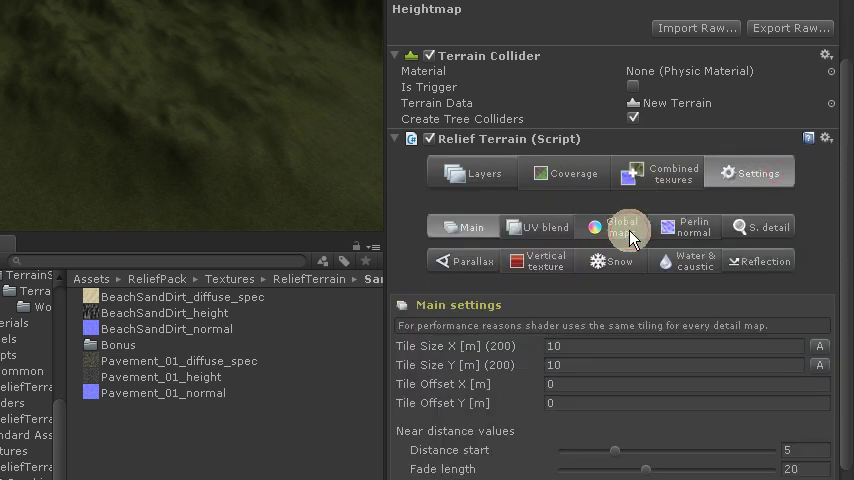
left_click(624, 226)
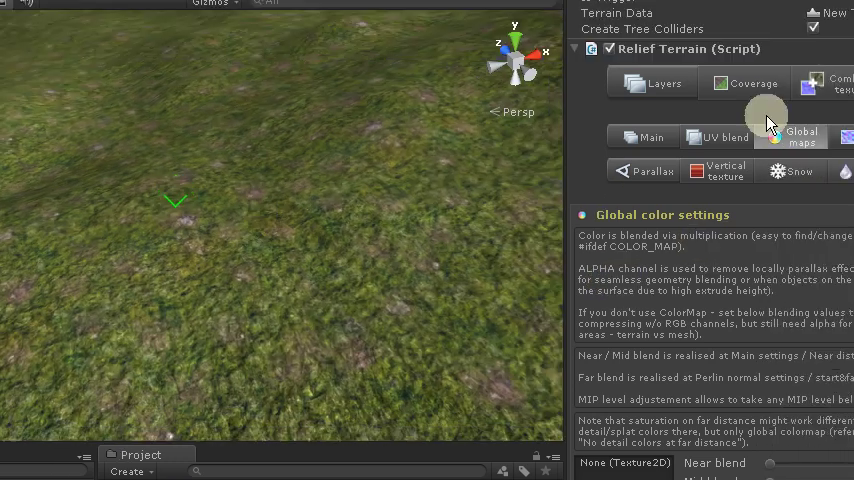
left_click(652, 82)
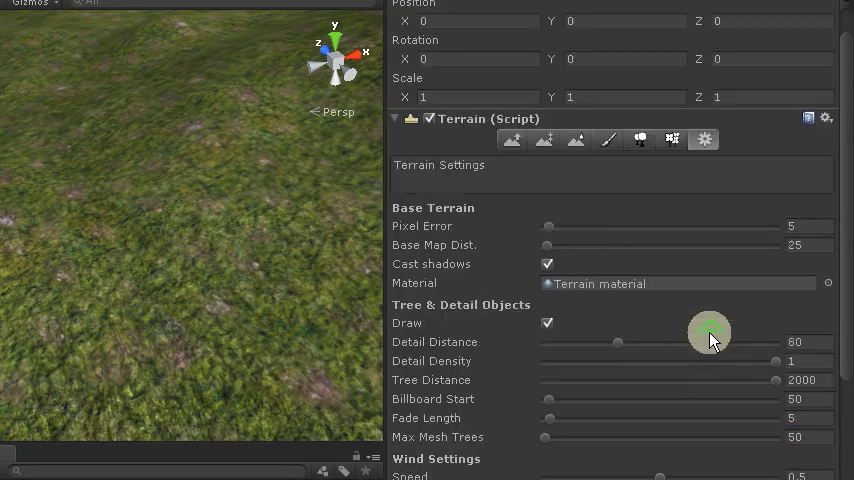
left_click(608, 140)
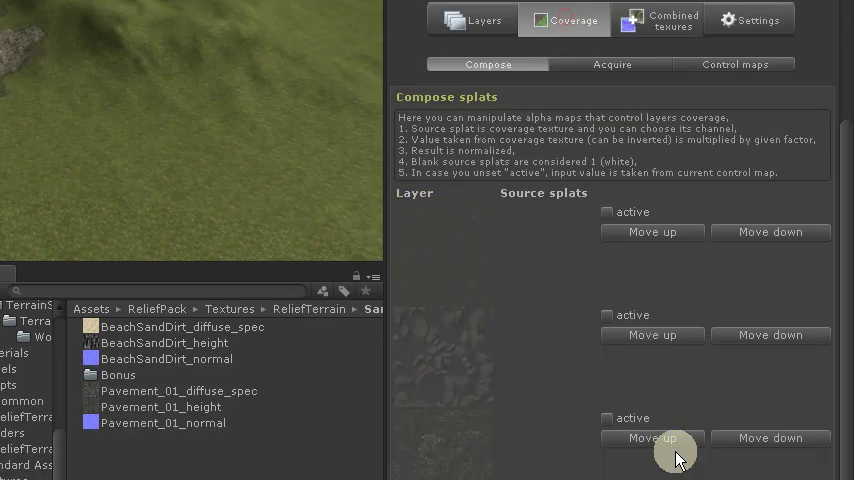
Filter assets to rocks, dismiss the control map size error and check control texture resolution
scroll("down", 3)
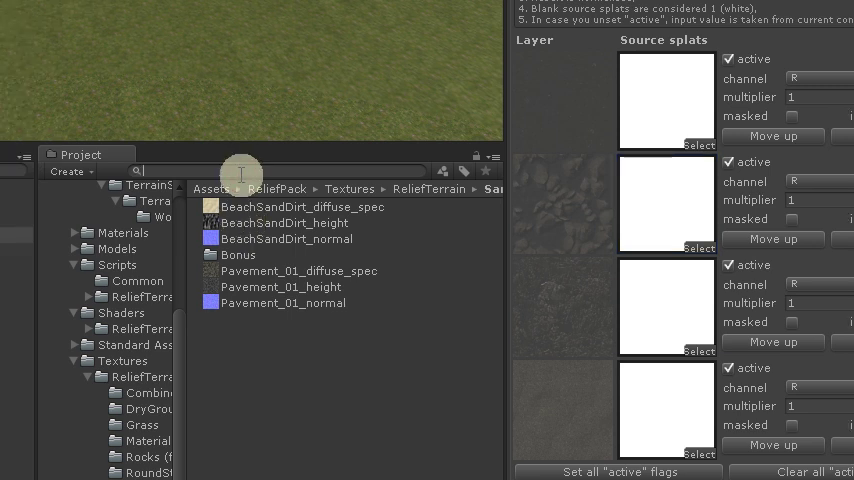
type("rocks")
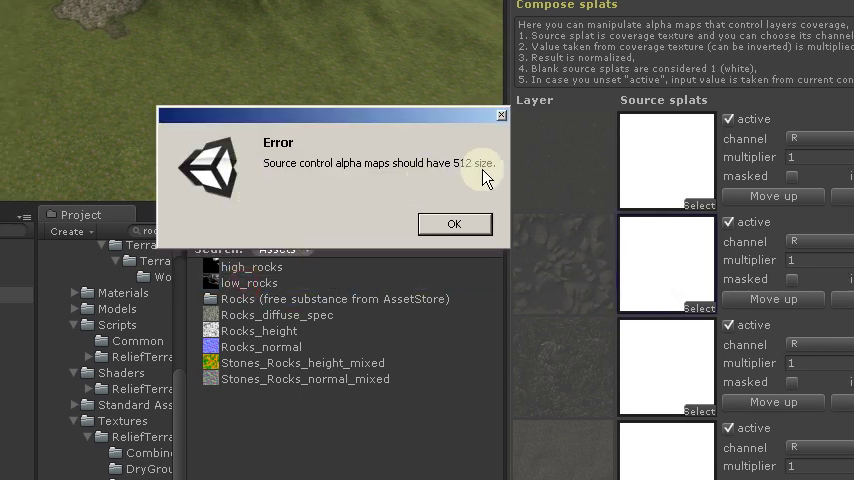
left_click(454, 224)
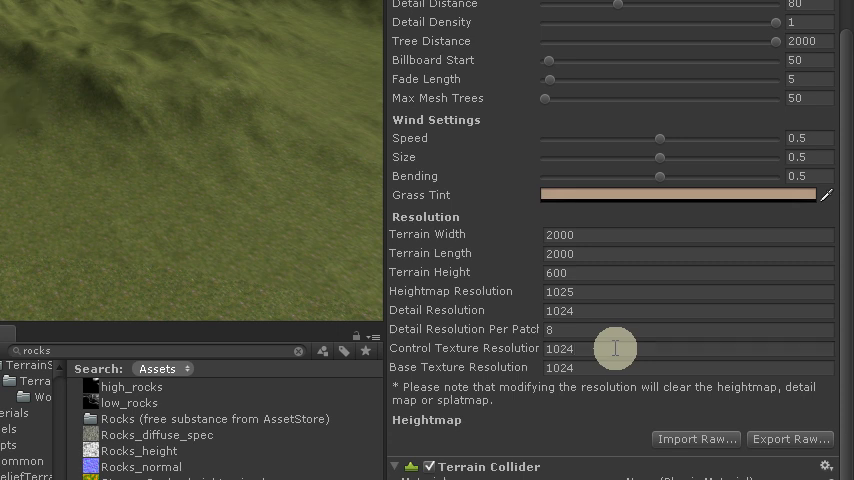
left_click(128, 252)
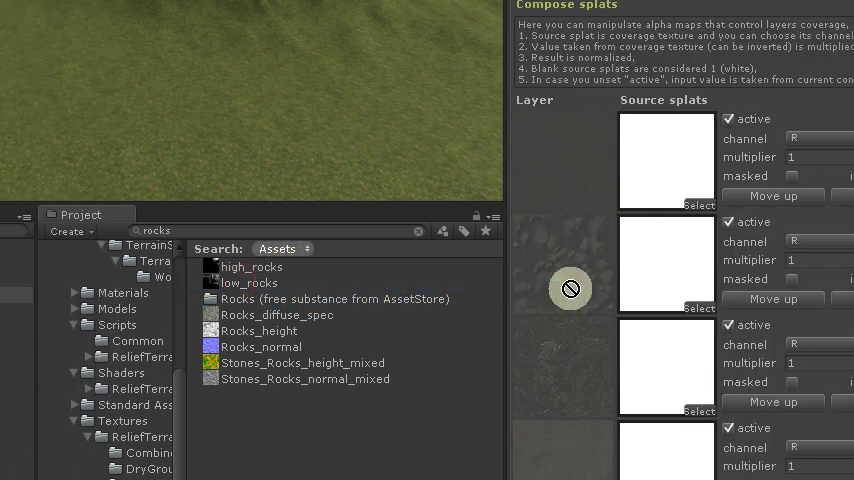
left_click(250, 284)
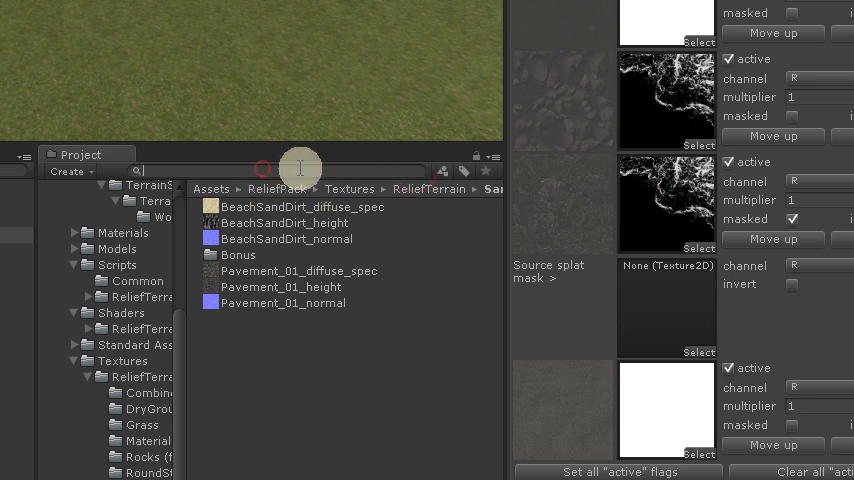
Filter assets to noise for a splat mask and inspect the rocky slopes
type("noise")
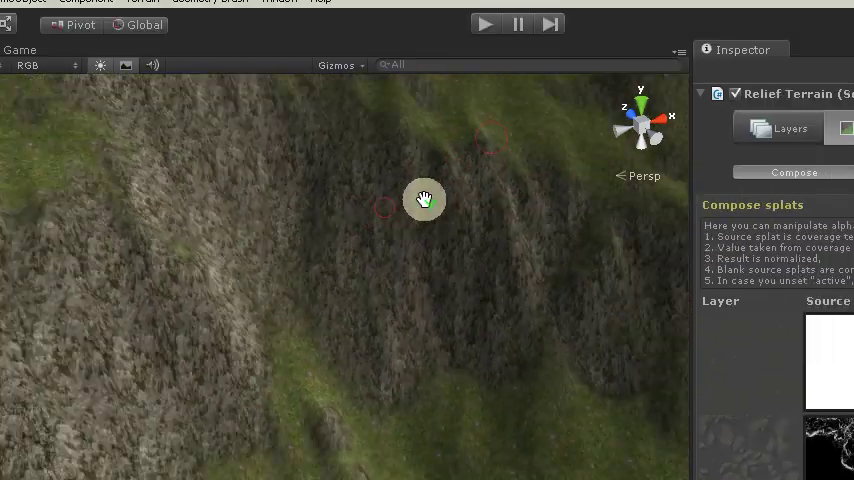
left_click_drag(424, 198, 442, 250)
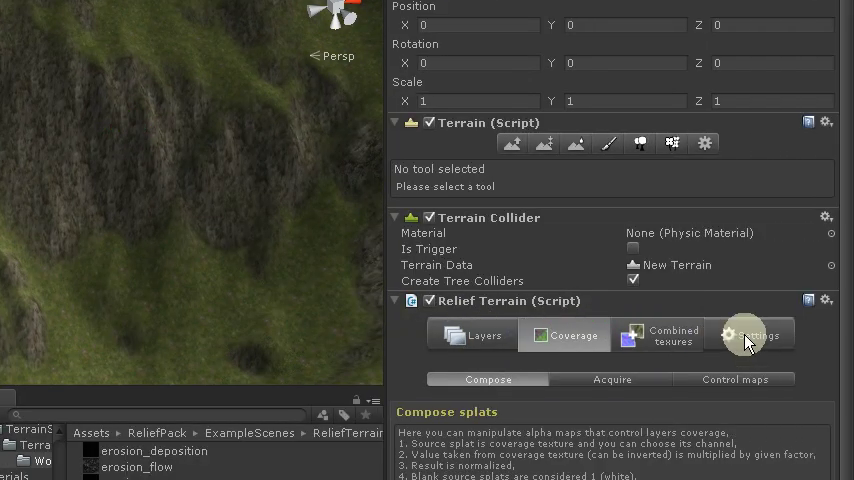
Set the Relief Terrain detail tile size to 4.1234 in the main settings
left_click(750, 334)
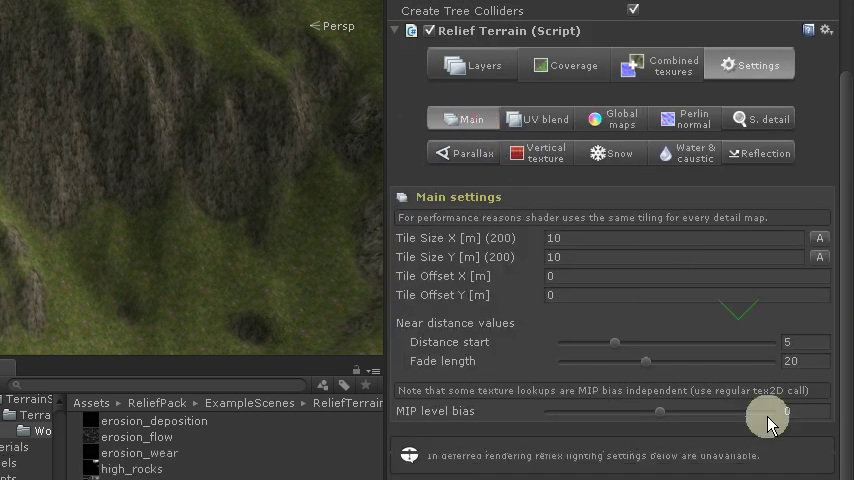
scroll("down", 3)
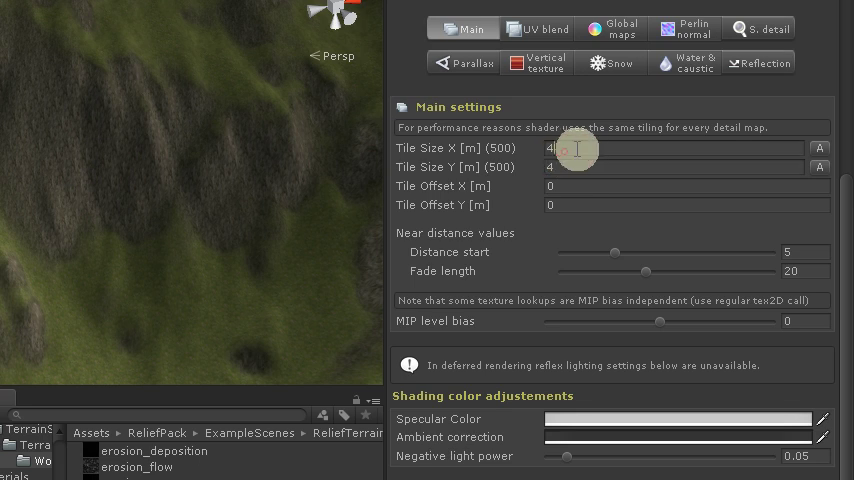
type("4.1234")
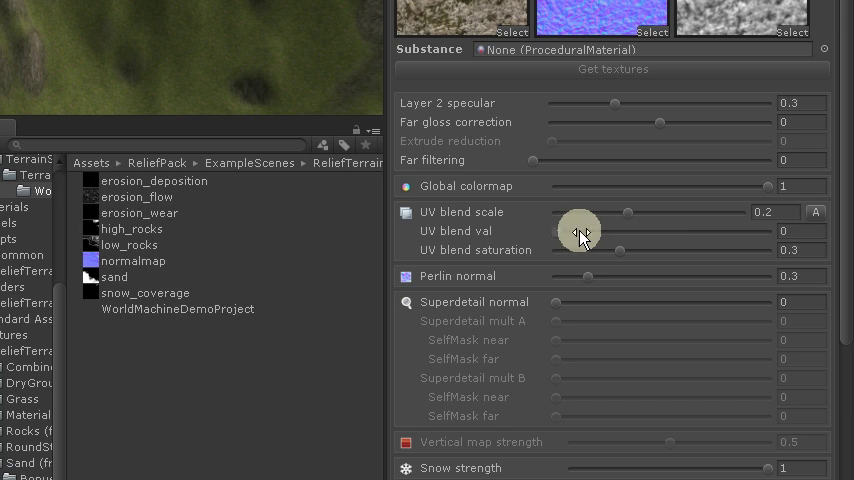
Lower the layer's UV blend scale to 0.166 and show the layer chooser
left_click_drag(580, 230, 680, 230)
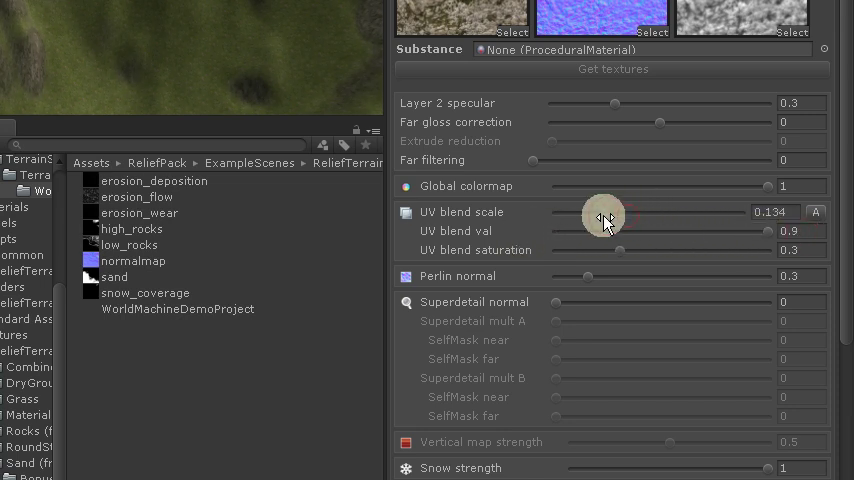
left_click_drag(604, 216, 610, 216)
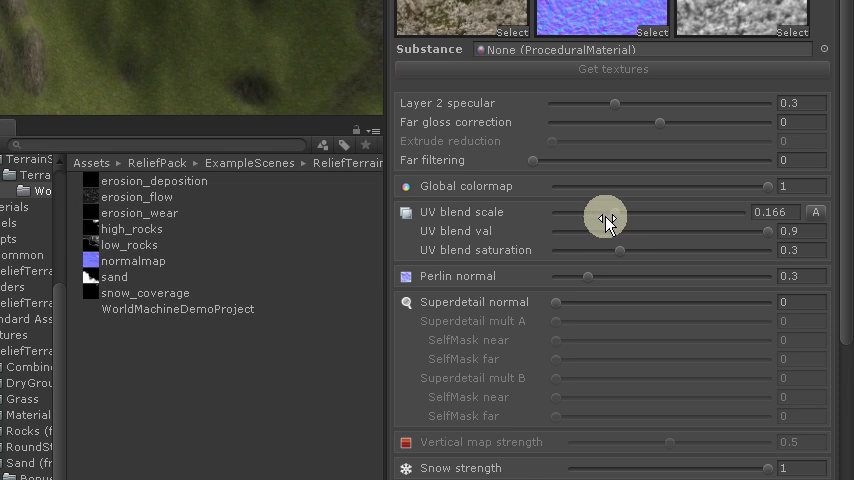
left_click_drag(620, 212, 604, 212)
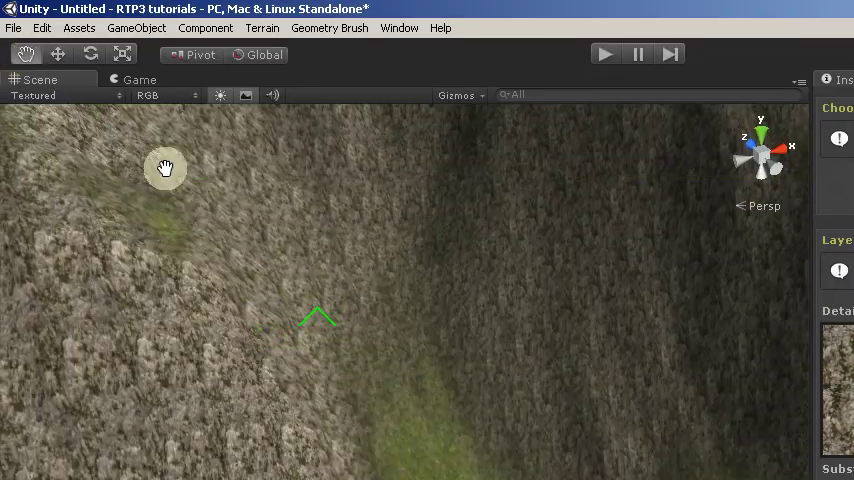
left_click_drag(164, 168, 352, 310)
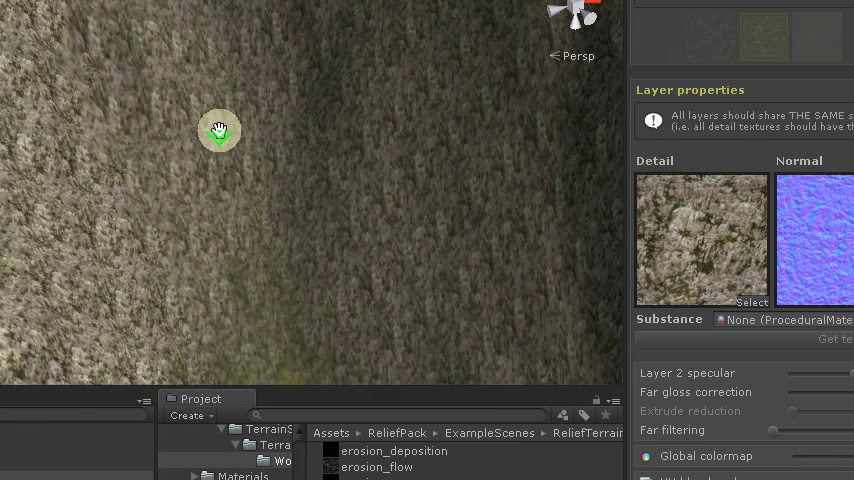
left_click(598, 304)
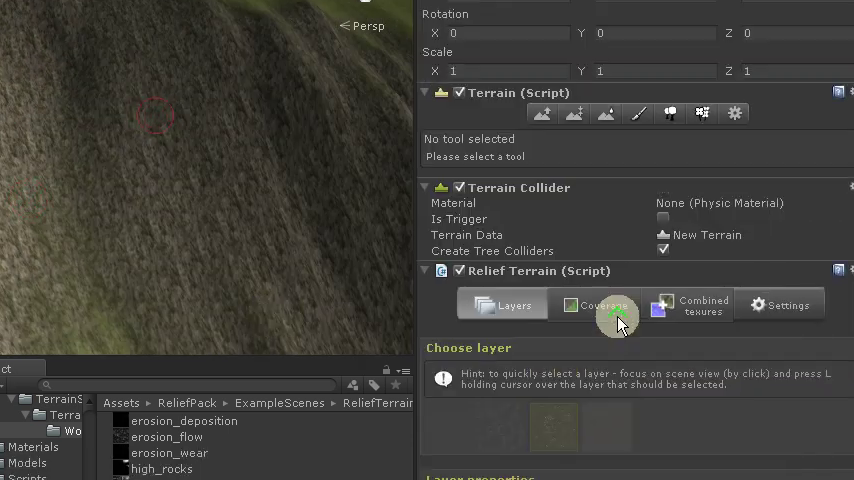
Set the Perlin normal starting value to 0.585 in Relief Terrain settings
left_click(780, 304)
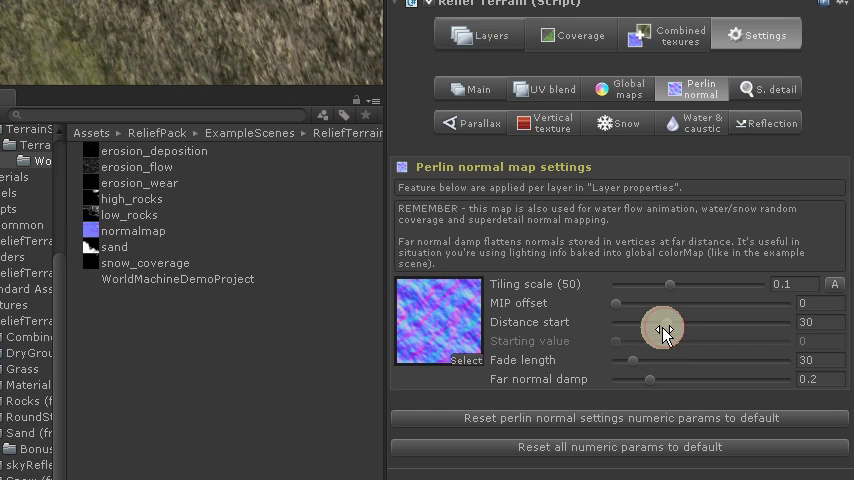
left_click_drag(664, 328, 610, 328)
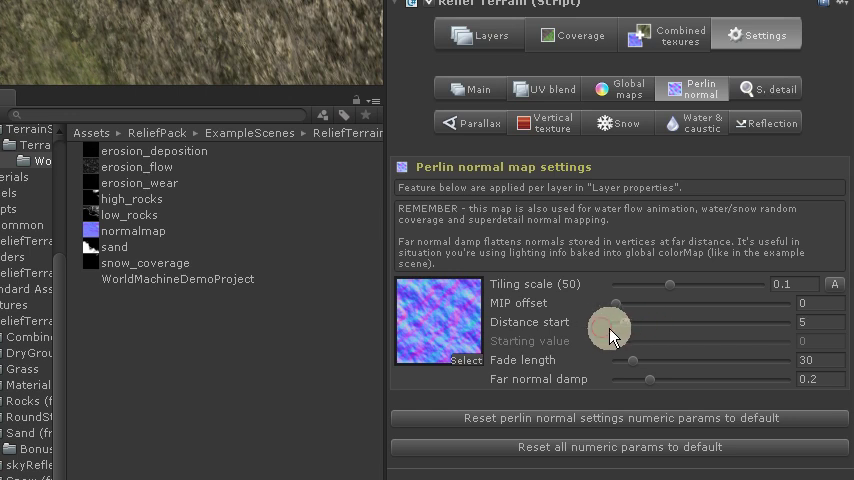
mouse_move(680, 82)
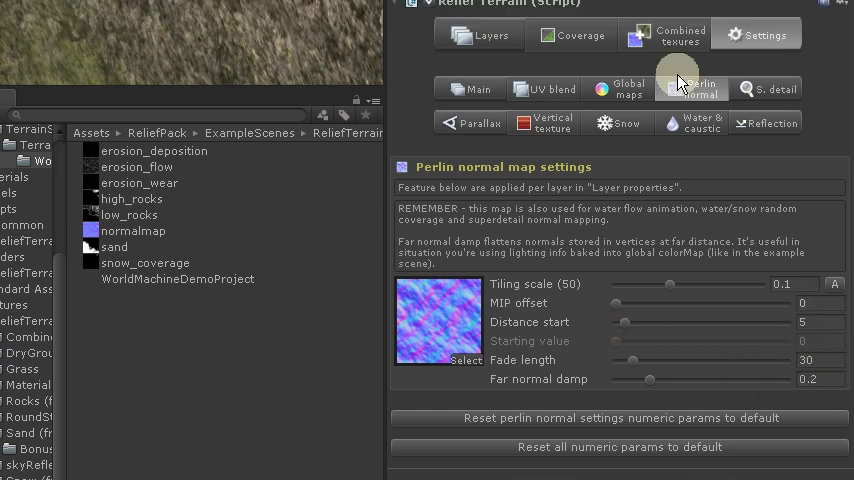
left_click(468, 88)
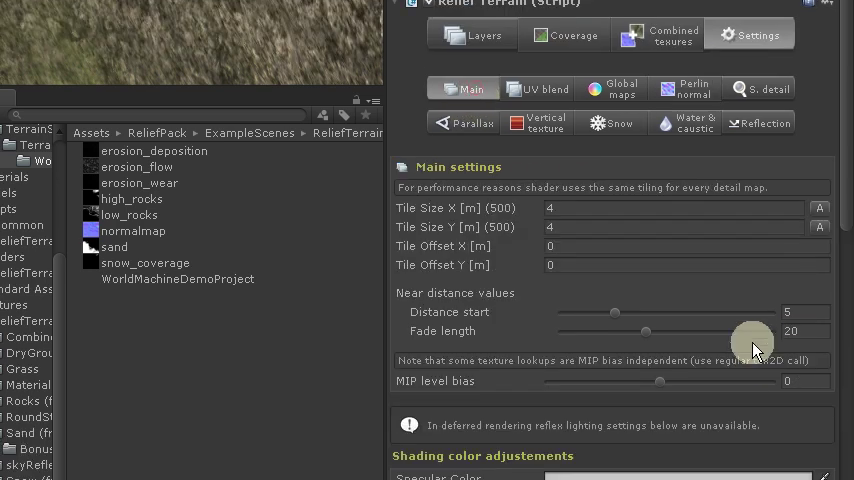
scroll("down", 3)
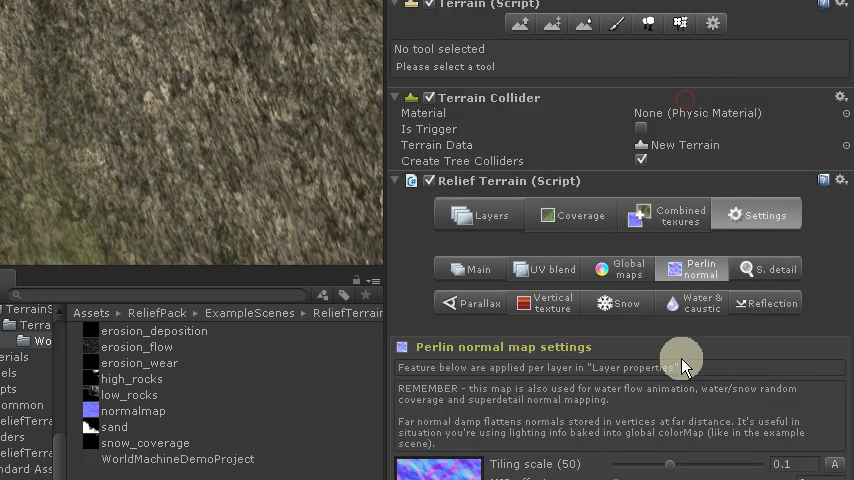
scroll("down", 3)
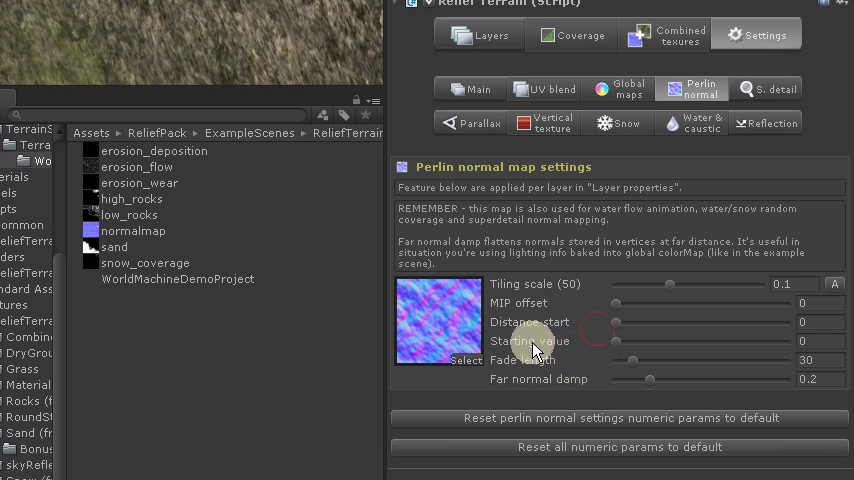
mouse_move(684, 348)
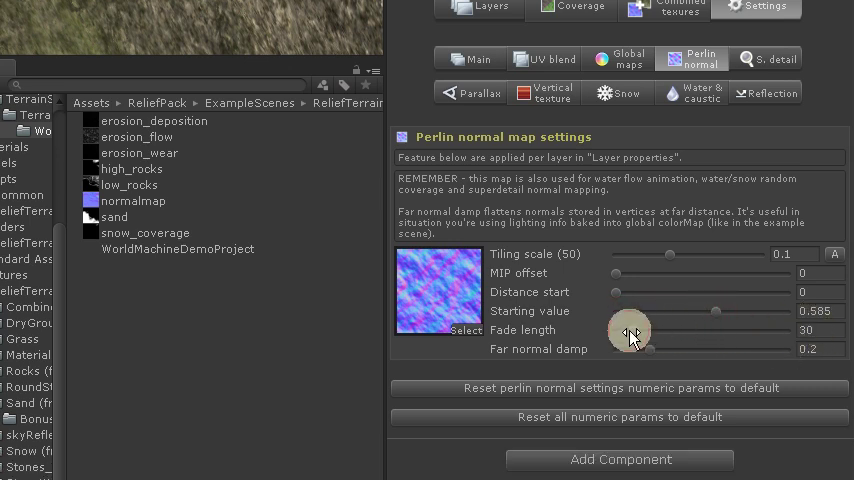
left_click_drag(630, 330, 688, 328)
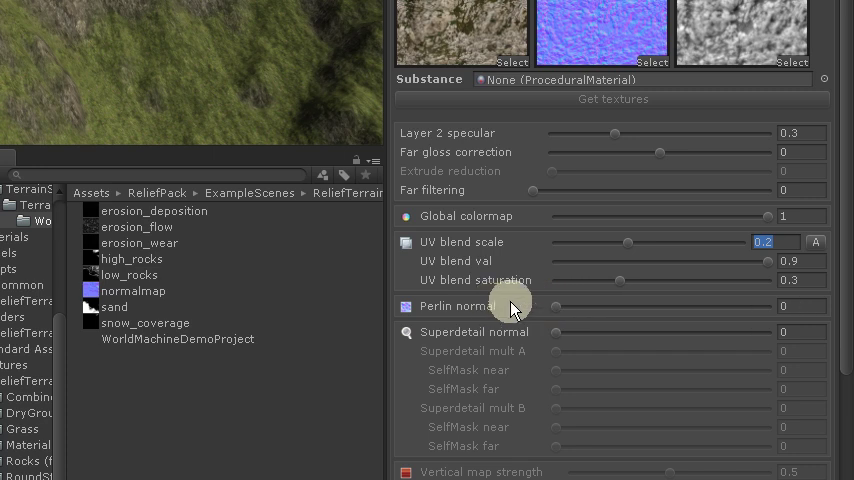
Tune the layer's UV blend and Perlin normal strength sliders
left_click_drag(510, 306, 648, 306)
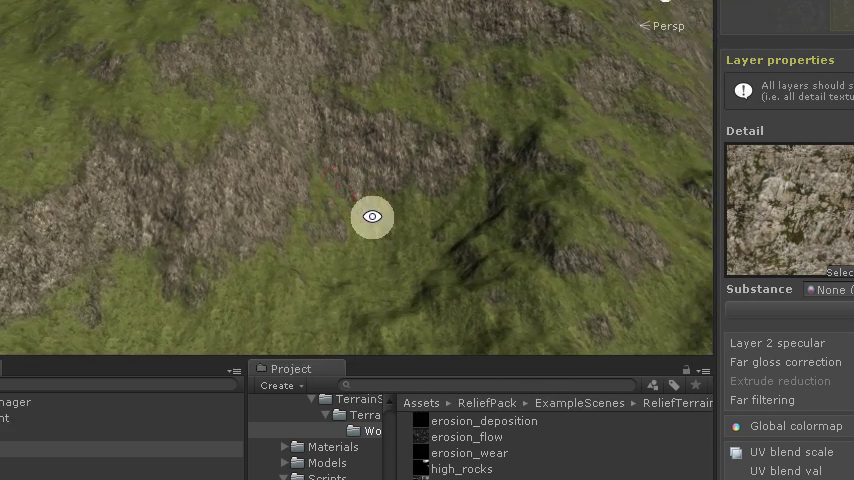
Raise the parallax extrude height to about 0.078 so rocky patches look raised
left_click_drag(372, 216, 416, 180)
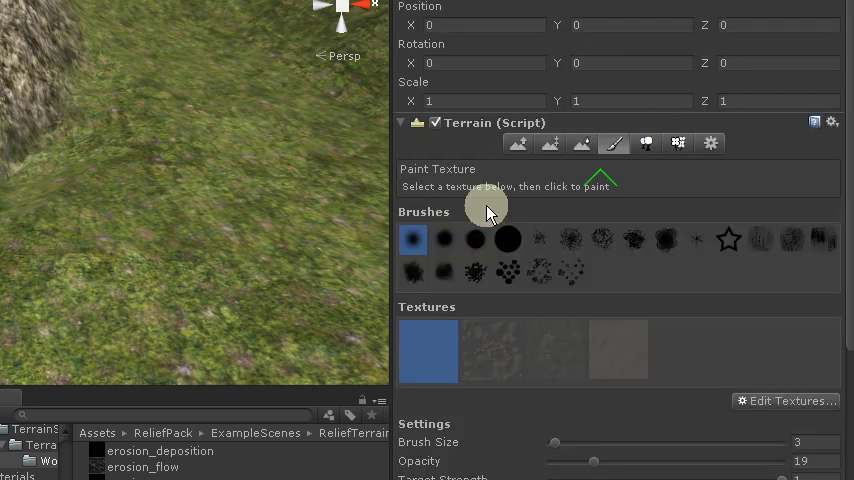
scroll("down", 3)
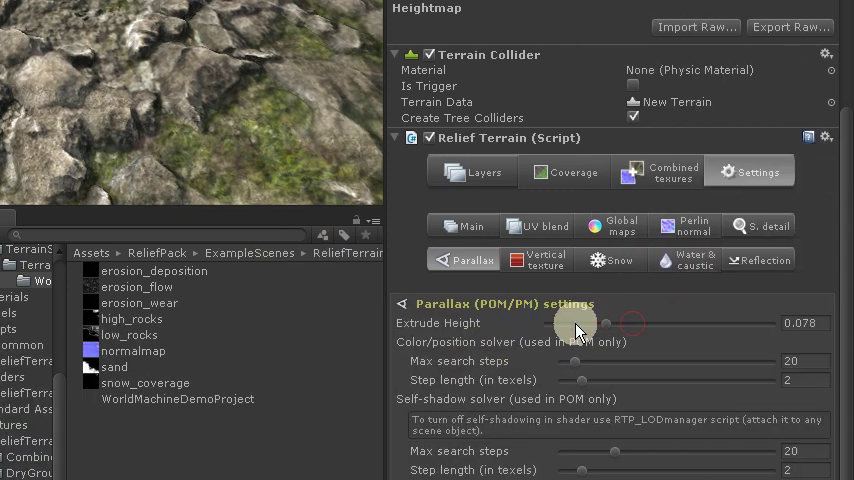
left_click_drag(576, 322, 600, 322)
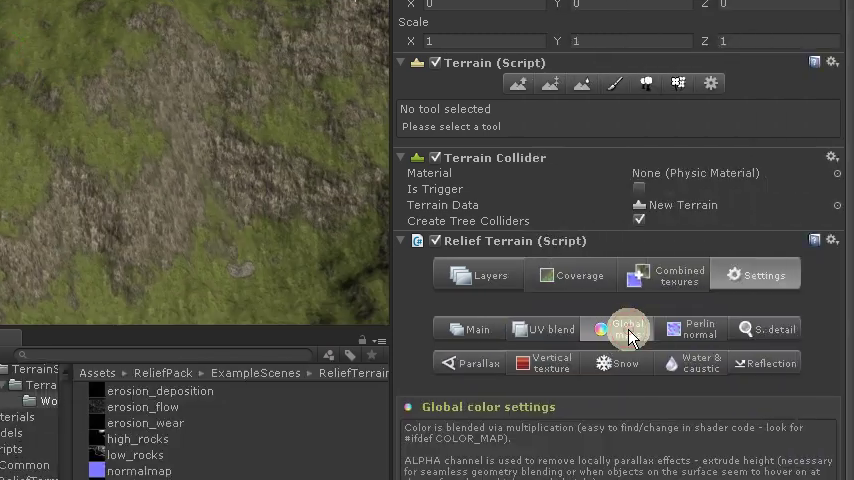
Set global colormap near blend 0.287 and mid blend 0.536, then search assets for 'color'
left_click(628, 328)
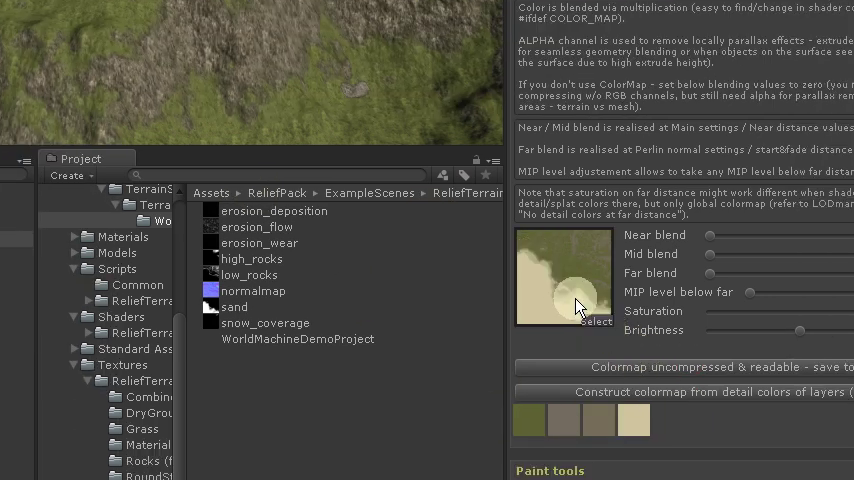
left_click_drag(708, 236, 624, 230)
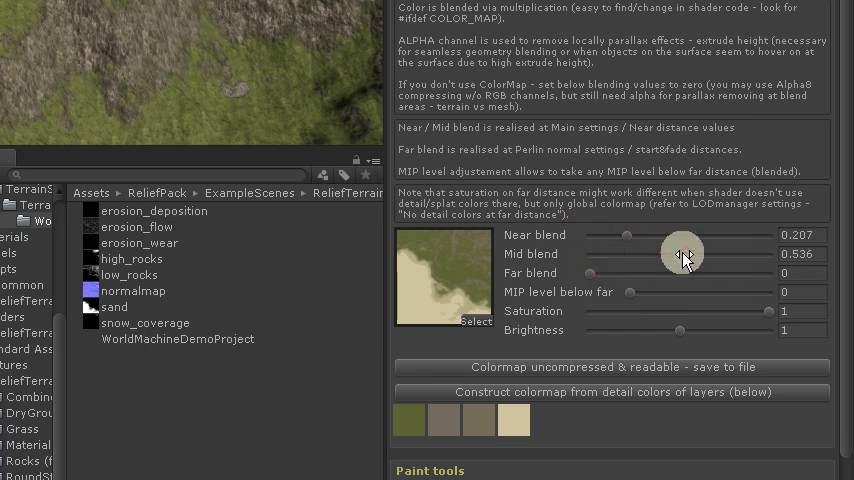
left_click_drag(592, 272, 816, 272)
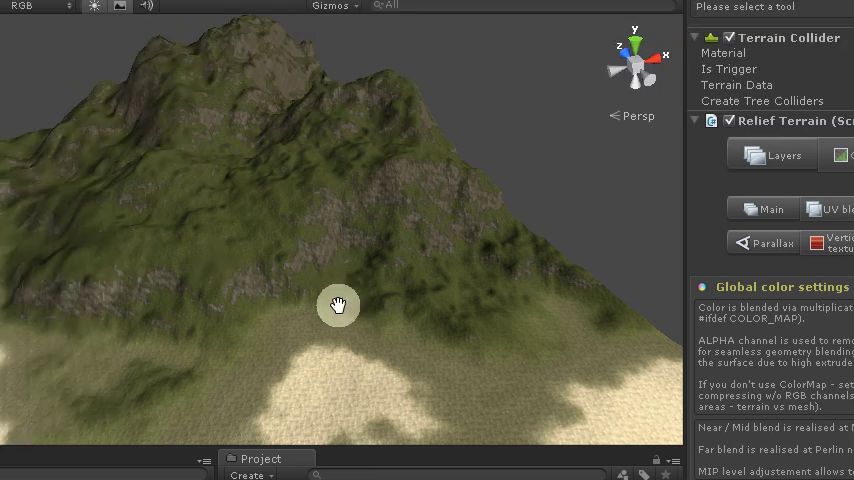
mouse_move(340, 304)
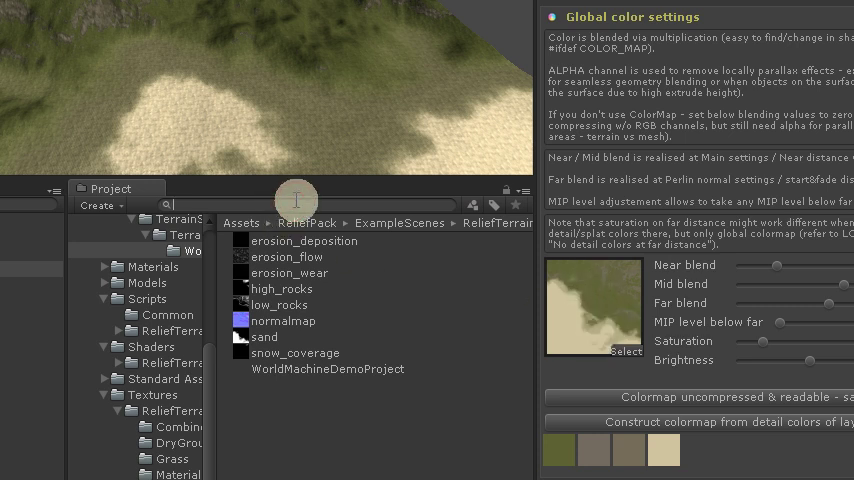
type("color")
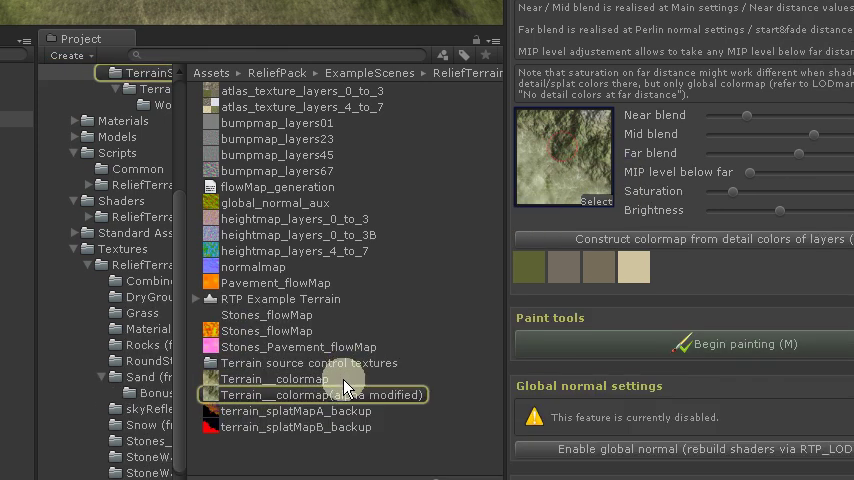
Assign the terrain colormap texture; set saturation 0.128, brightness 0.94, far normal damp 0.136, fade length 123
left_click(312, 394)
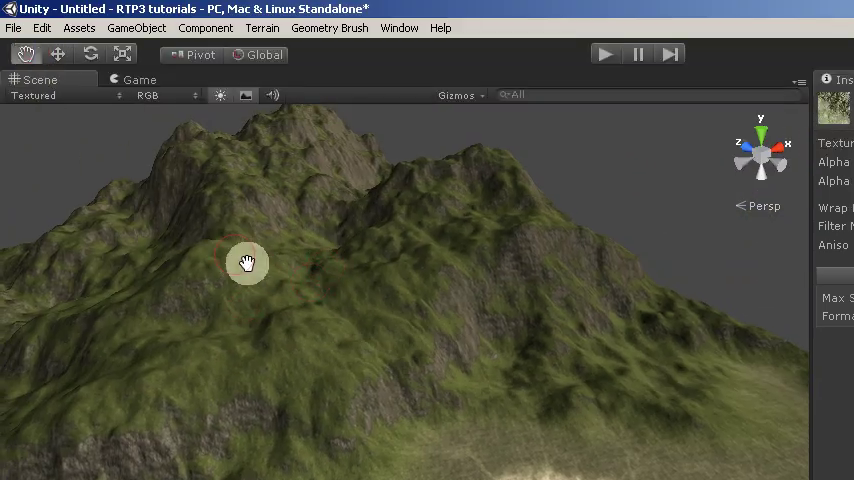
left_click_drag(248, 264, 392, 352)
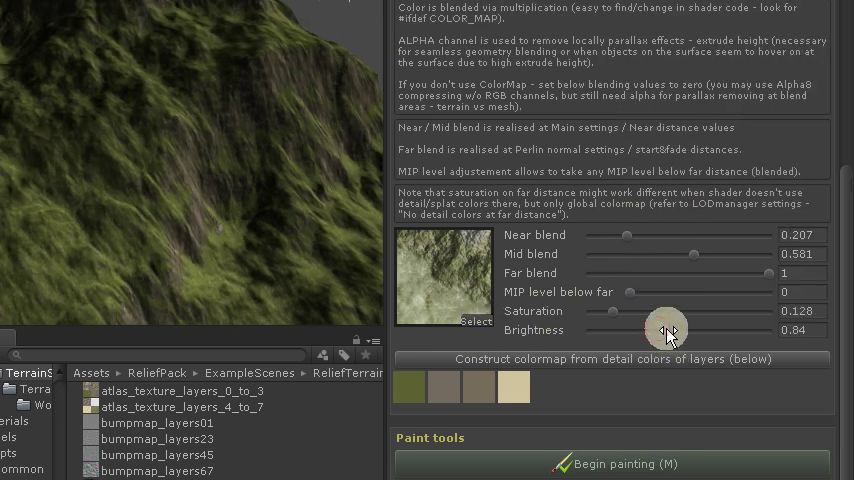
left_click_drag(668, 330, 784, 330)
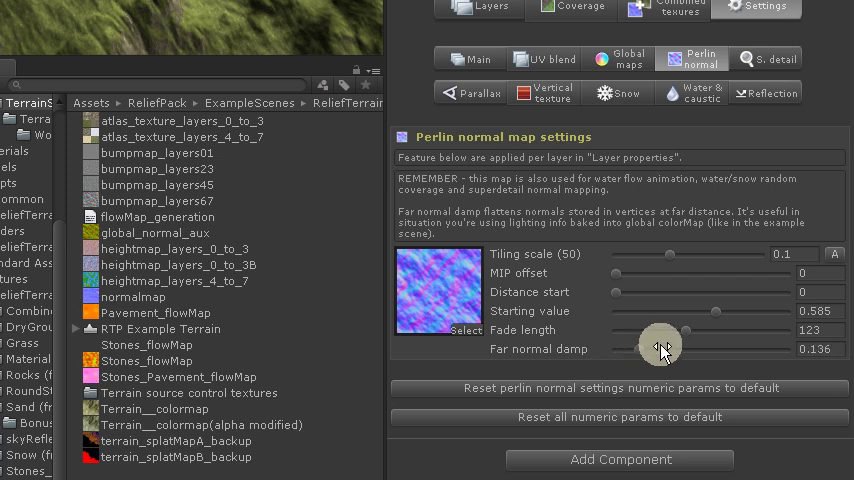
left_click_drag(660, 348, 680, 348)
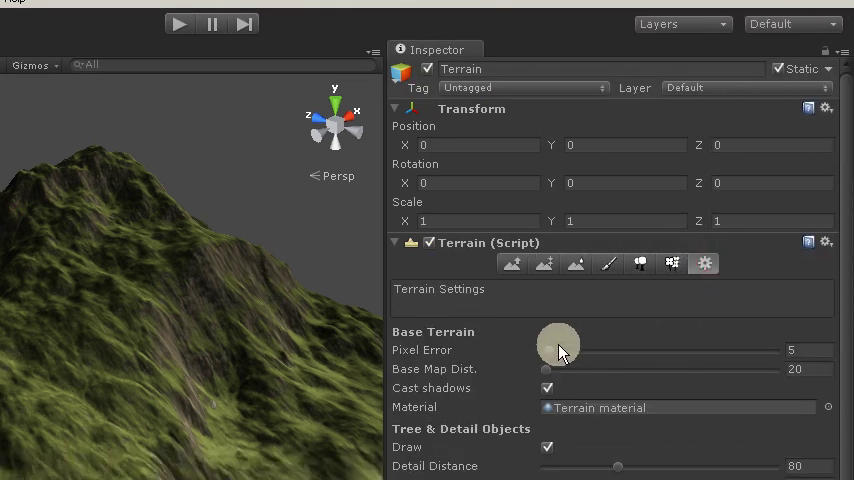
Set the terrain pixel error to 5 with base map distance 20
left_click_drag(560, 350, 608, 350)
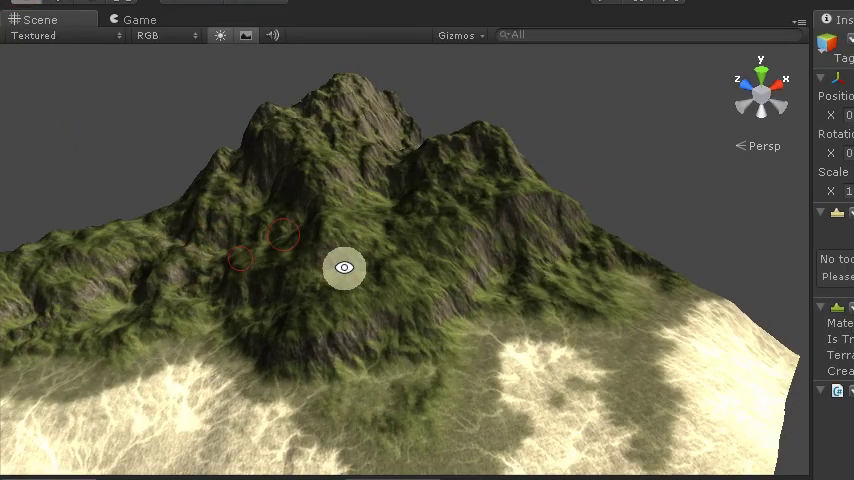
Try the RTP LOD manager shader level at CLASSIC, then settle on PM
left_click_drag(344, 268, 408, 252)
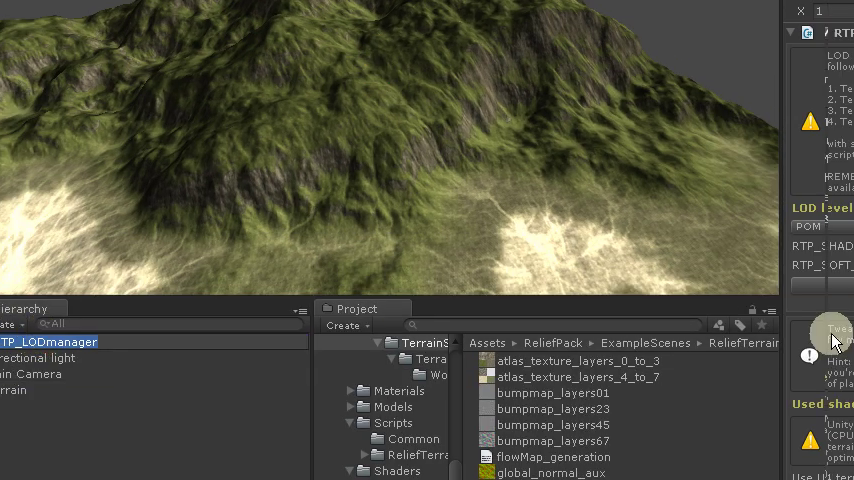
left_click(590, 226)
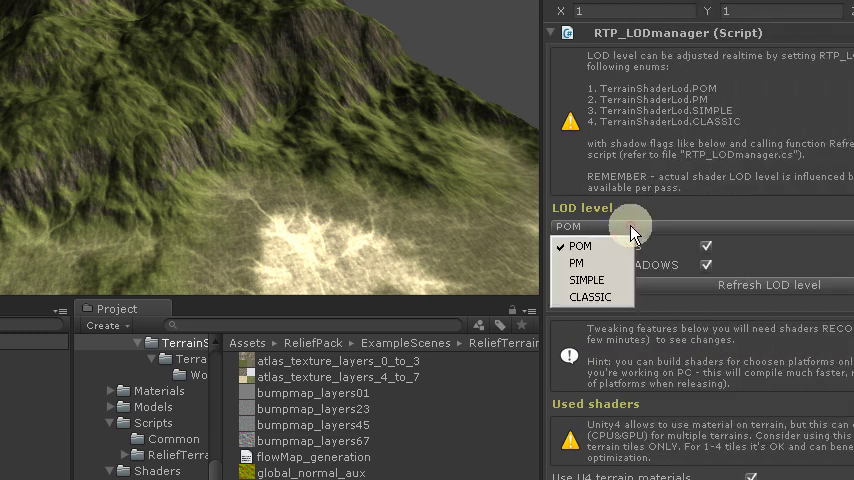
left_click(590, 296)
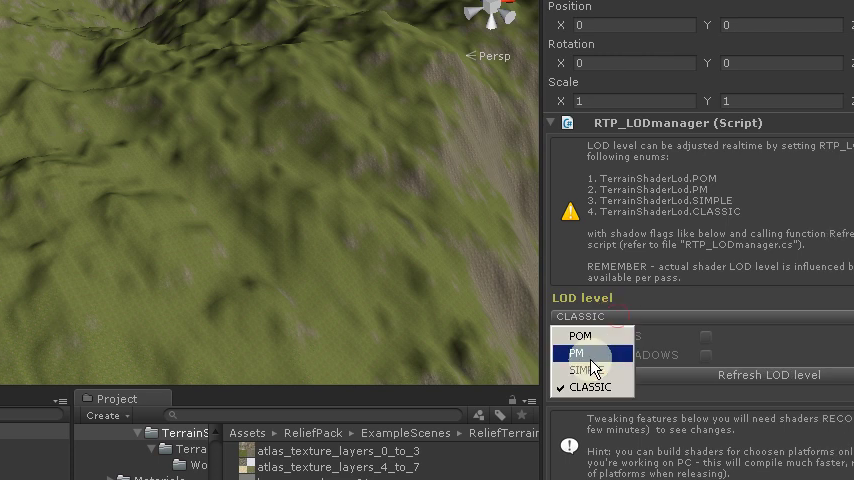
left_click(576, 352)
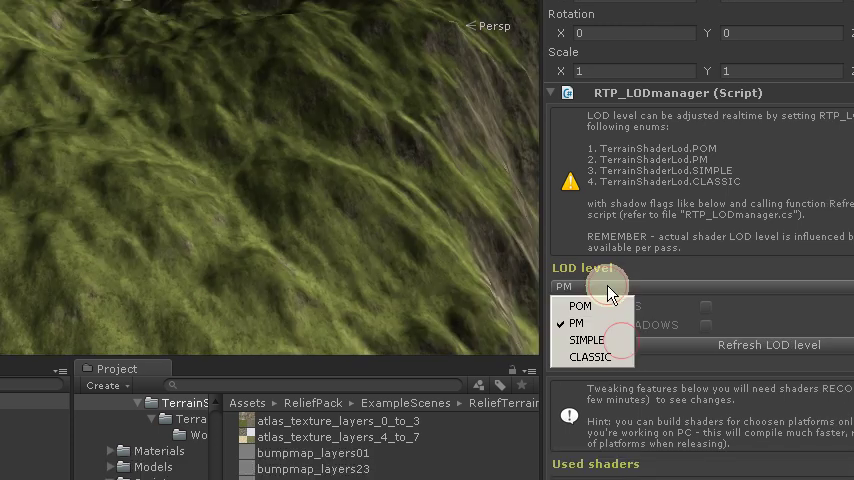